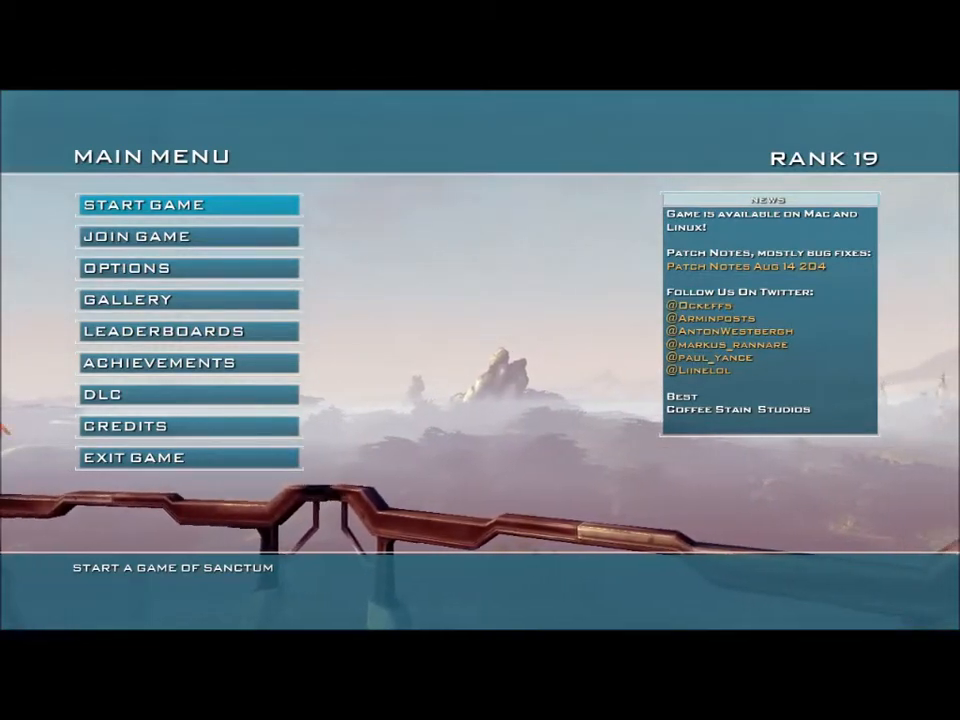
Step: Choose START GAME on Sanctum's main menu to reach the world map of eight areas
click(144, 204)
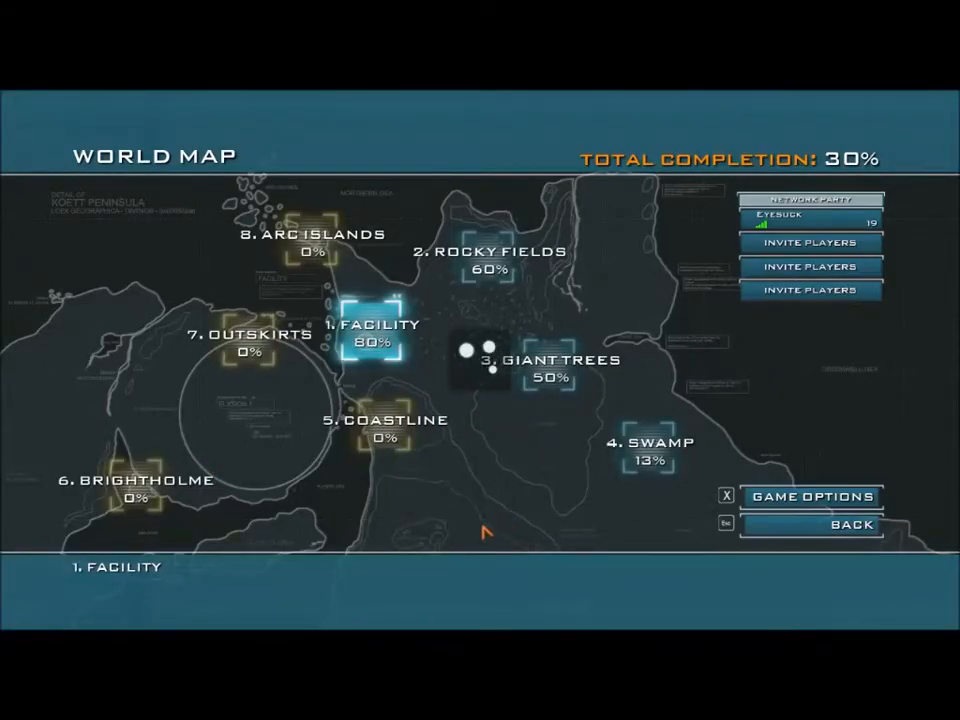